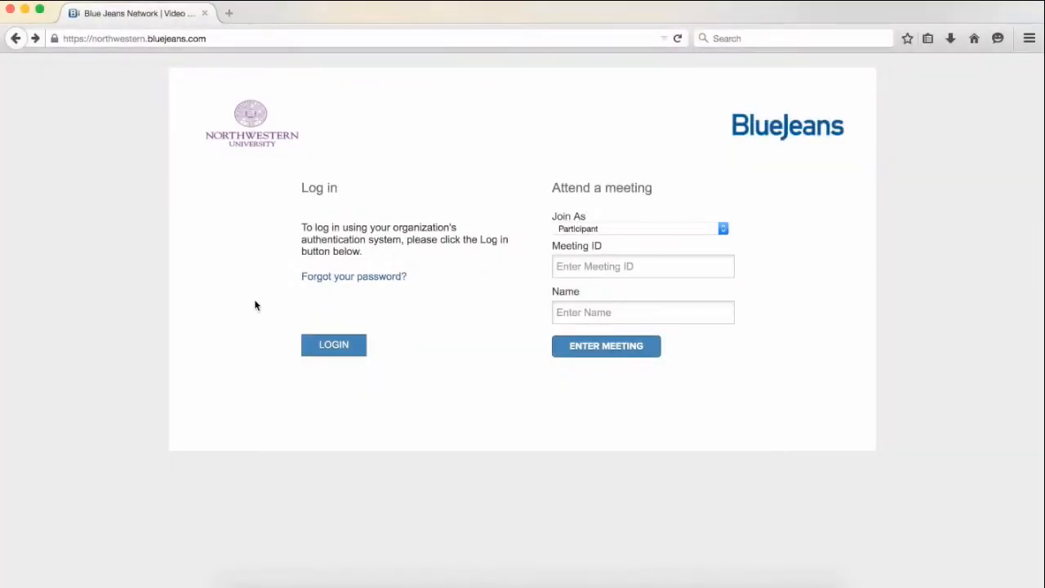
pyautogui.moveTo(327, 392)
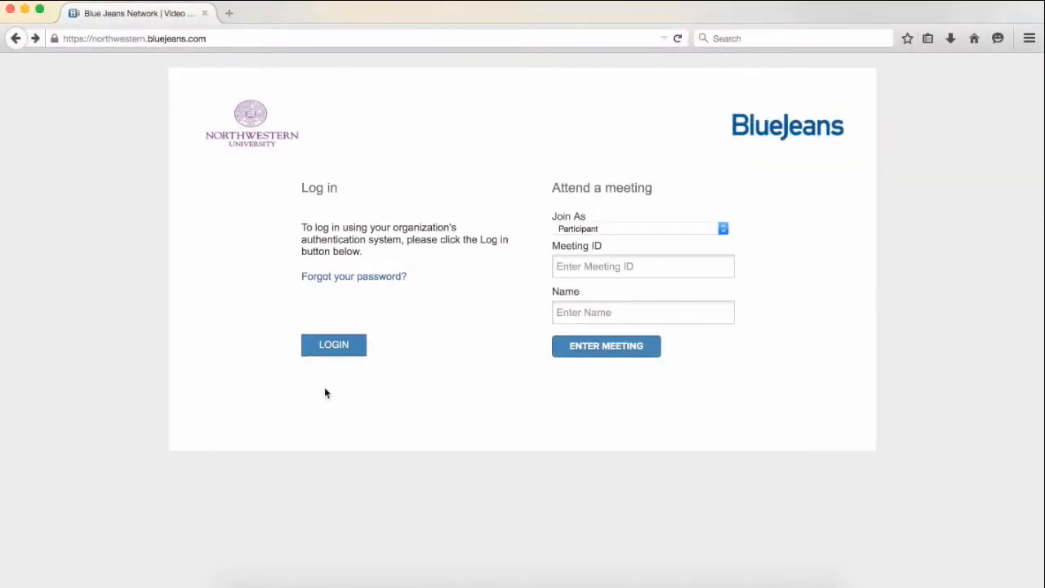
pyautogui.moveTo(333, 345)
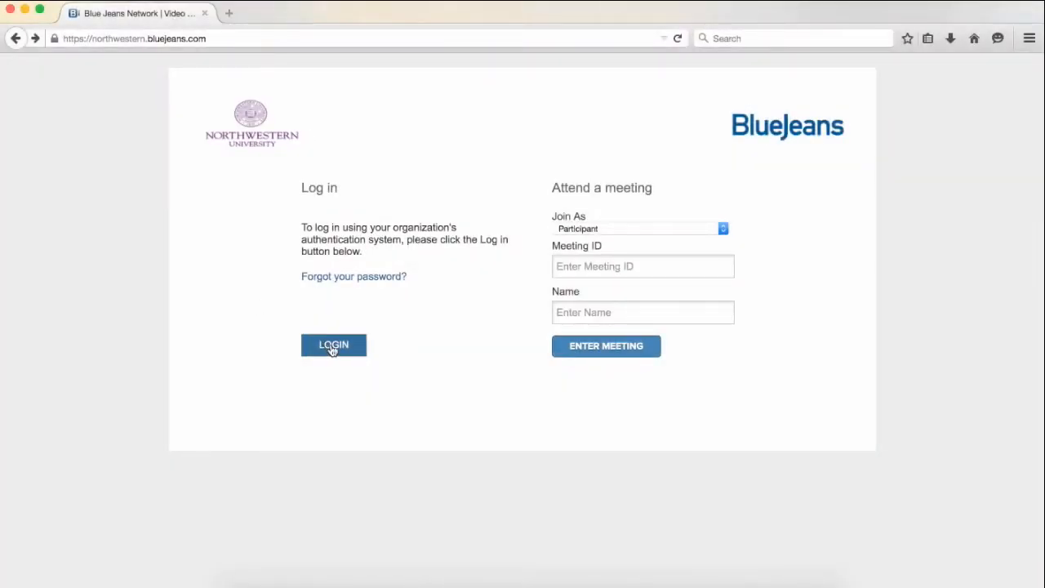
# Go from the Northwestern BlueJeans page to the NU Online Passport sign-on page.
pyautogui.click(333, 344)
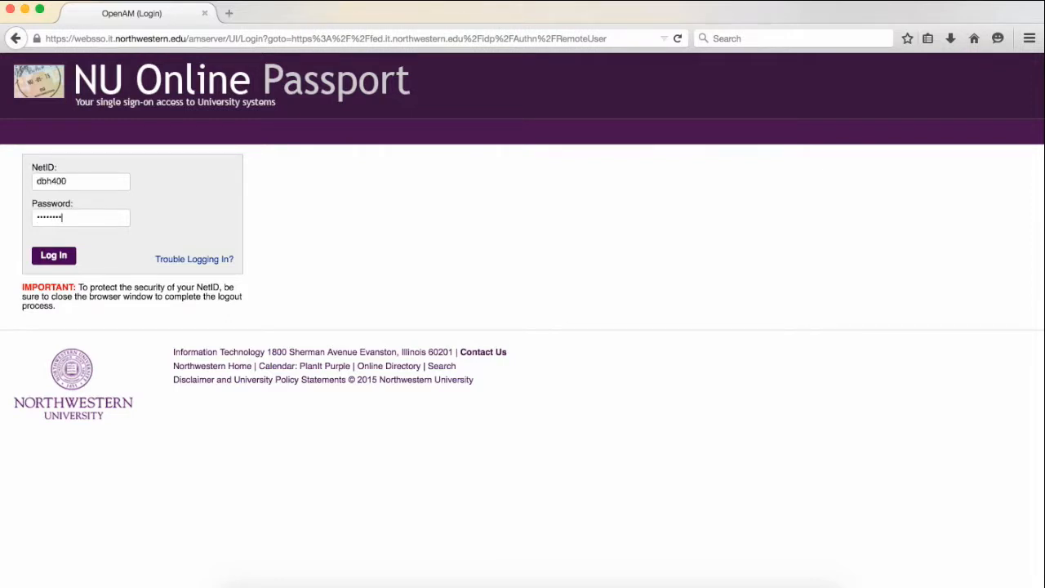
# Submit the NetID login and start the 'test new' meeting from the meetings list.
pyautogui.click(52, 254)
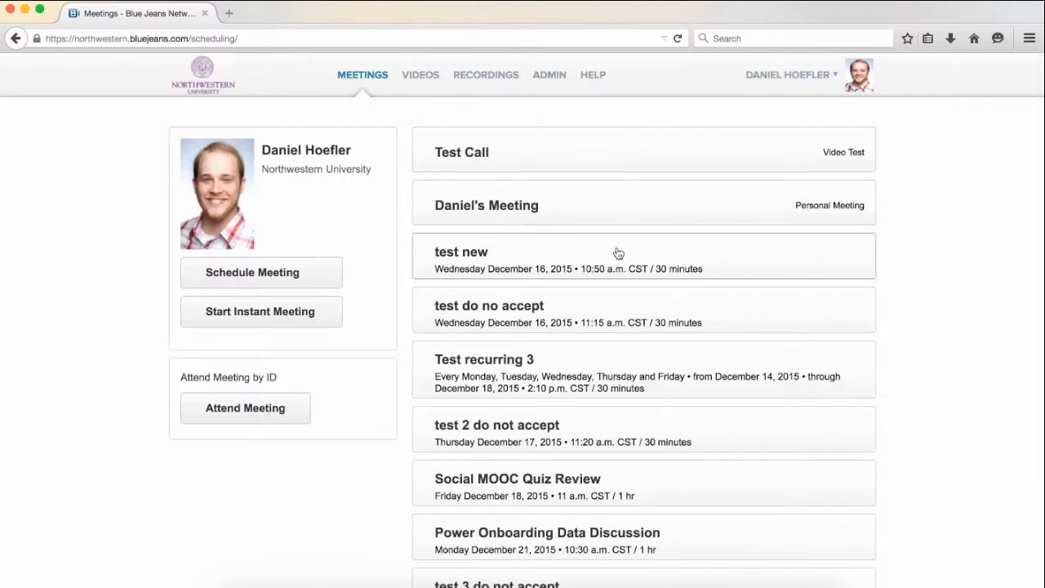
pyautogui.click(617, 254)
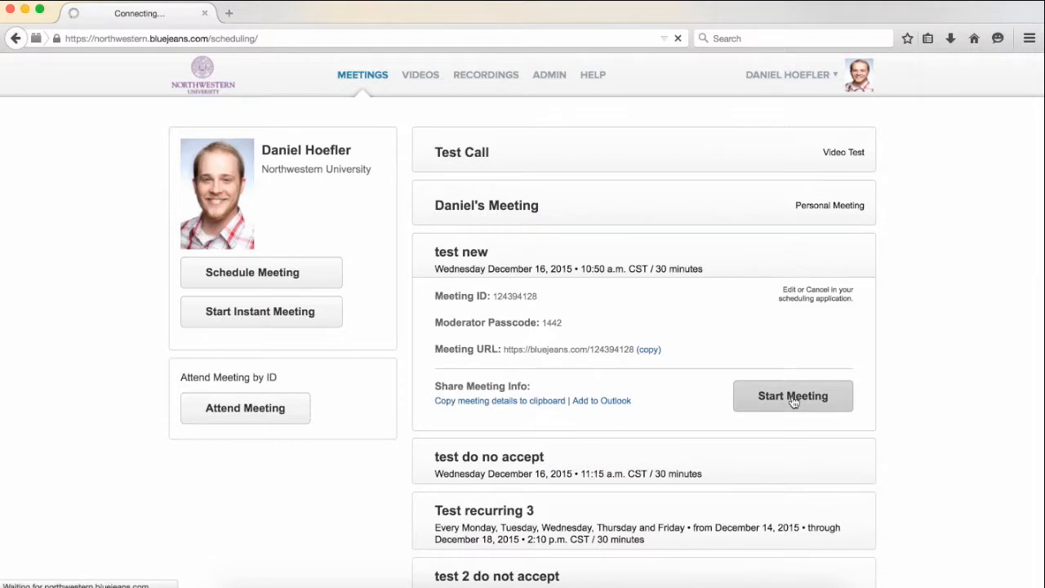
pyautogui.click(794, 397)
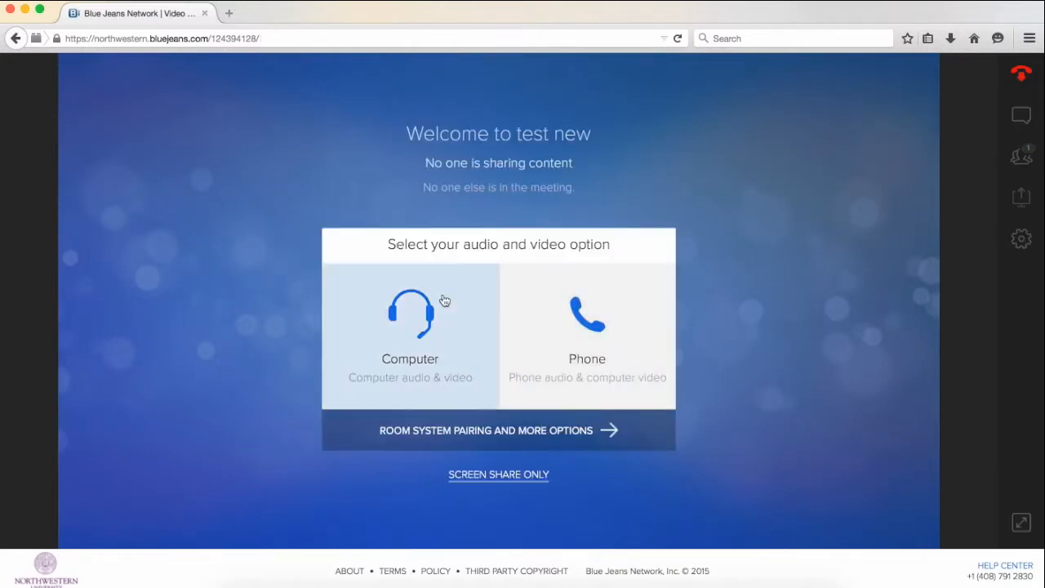
pyautogui.moveTo(598, 309)
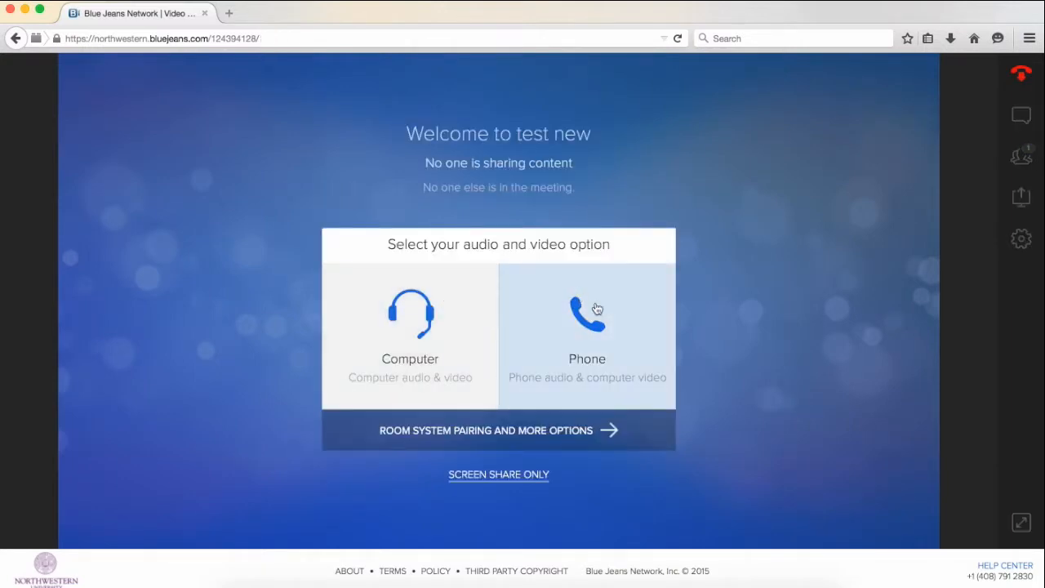
pyautogui.moveTo(456, 434)
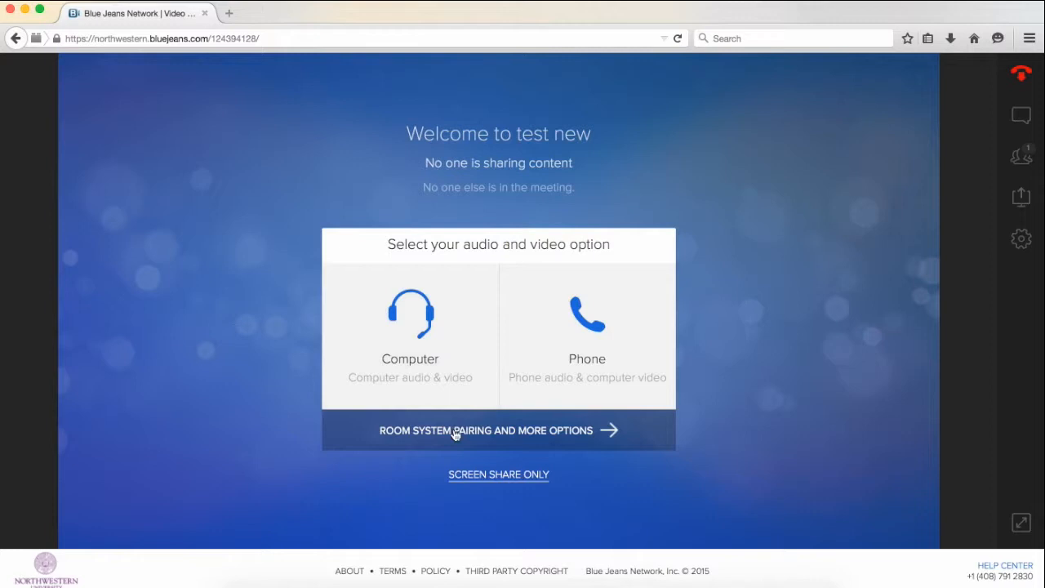
# Show the Room System join instructions with the dial-in IP address and pairing code.
pyautogui.click(499, 431)
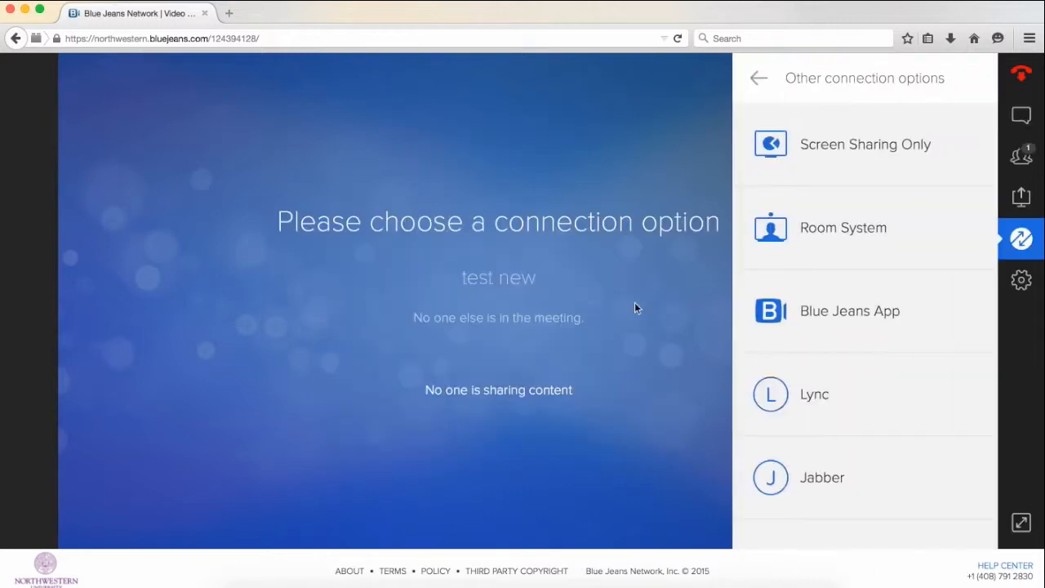
pyautogui.click(865, 143)
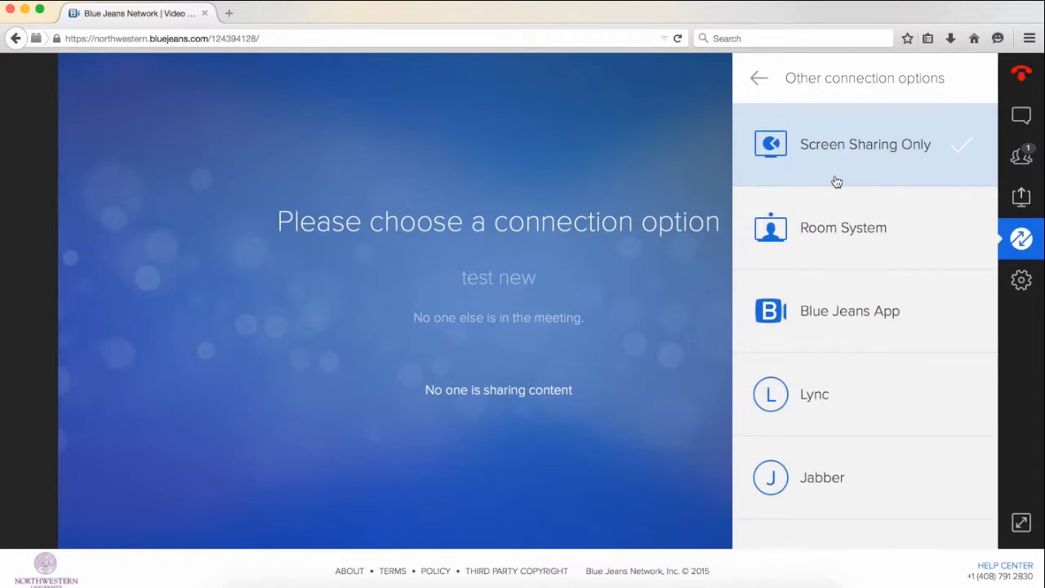
pyautogui.click(842, 228)
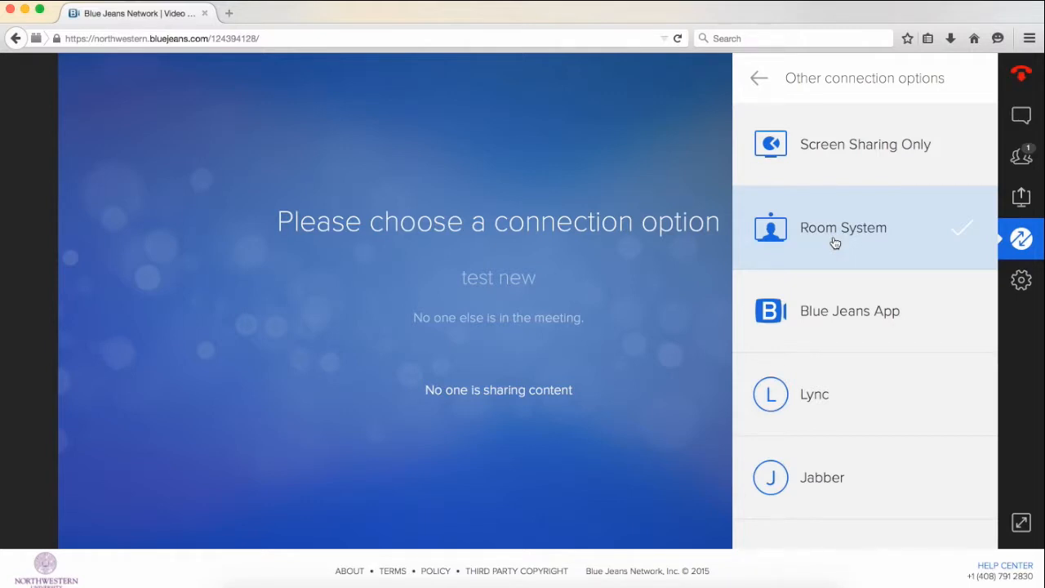
pyautogui.click(843, 228)
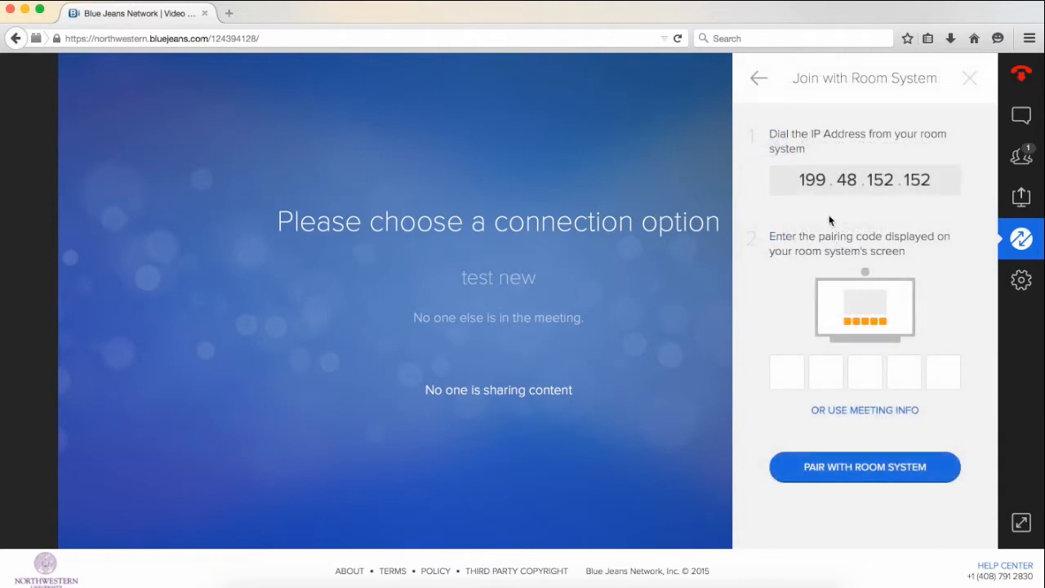
# Enter a five-letter pairing code, then return to the other connection options.
pyautogui.click(787, 372)
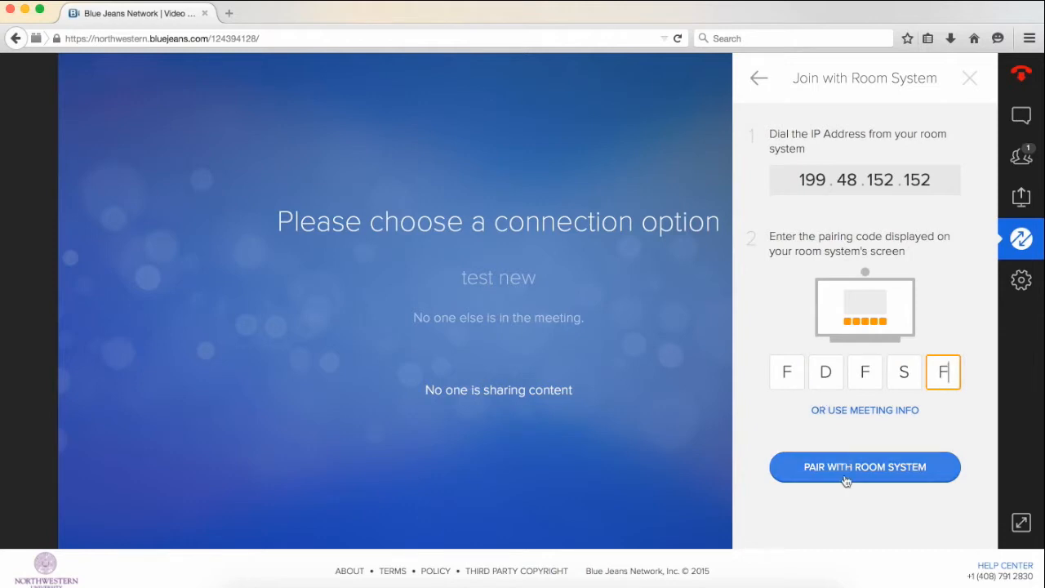
pyautogui.click(757, 78)
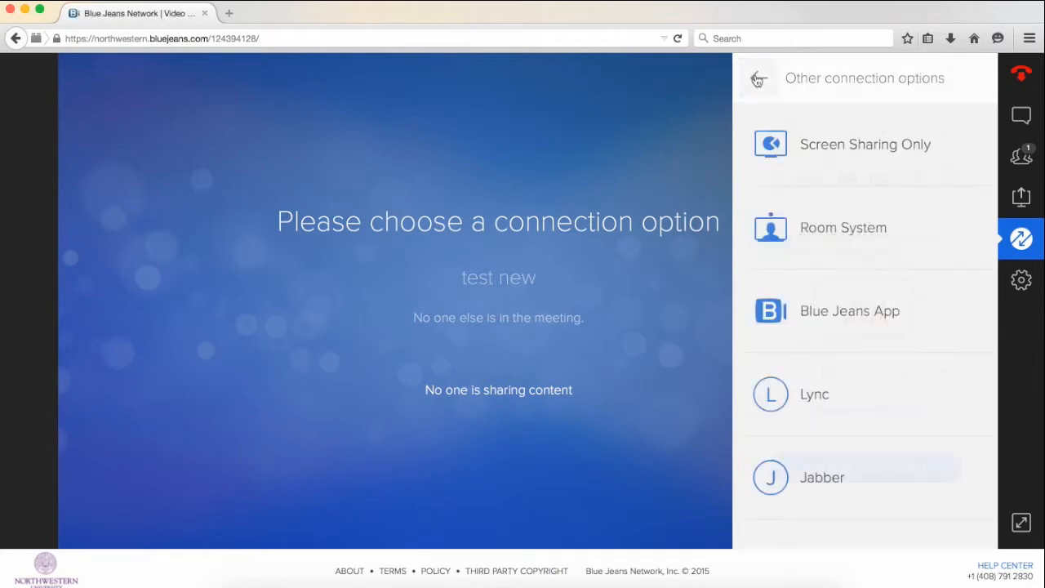
# Return from the other connection options to the audio and video choices.
pyautogui.click(849, 310)
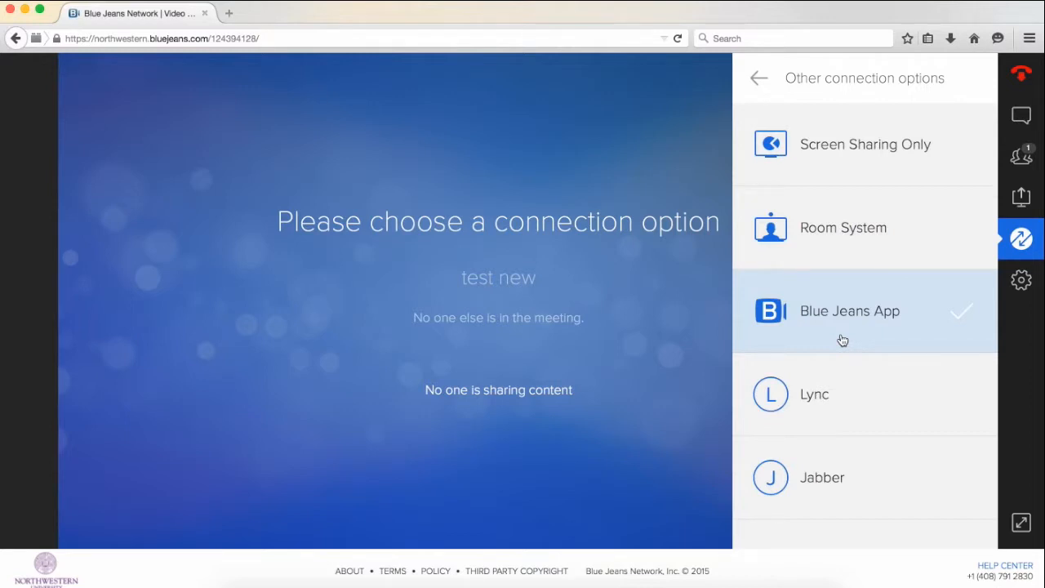
pyautogui.click(839, 393)
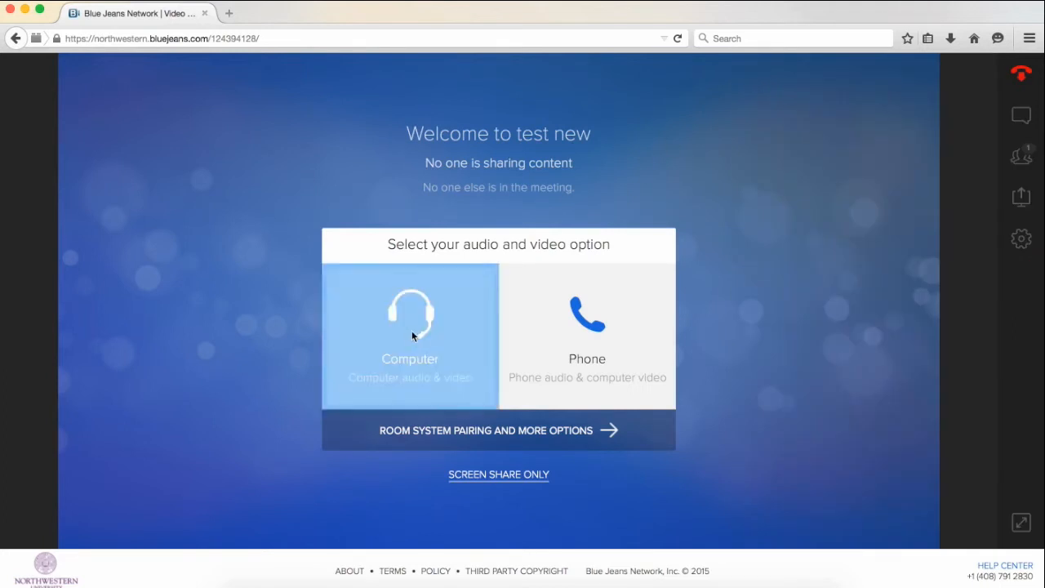
# Join 'test new' by computer with Camera and Microphone ON via I'M READY.
pyautogui.click(410, 334)
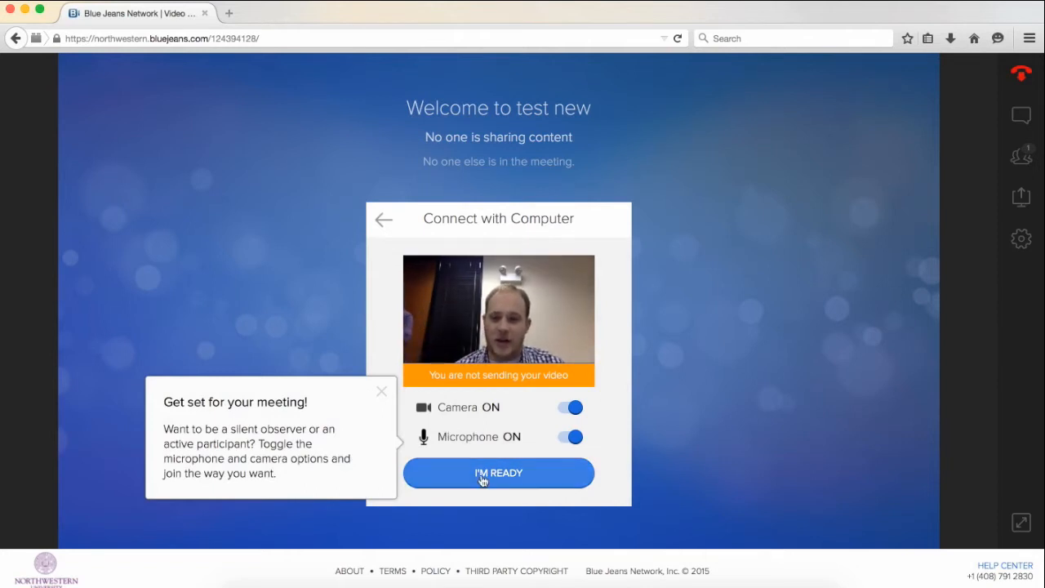
pyautogui.click(498, 473)
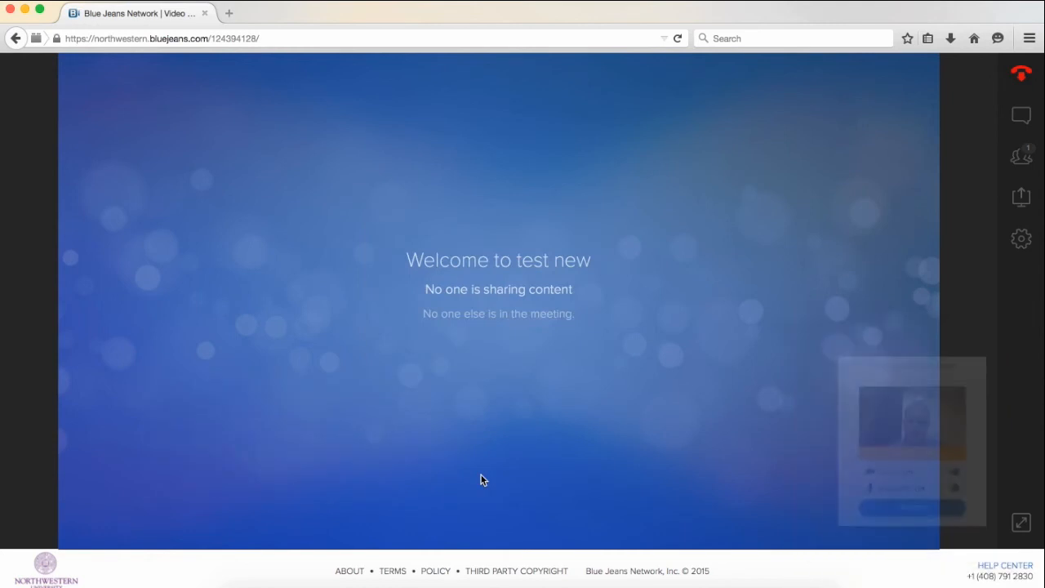